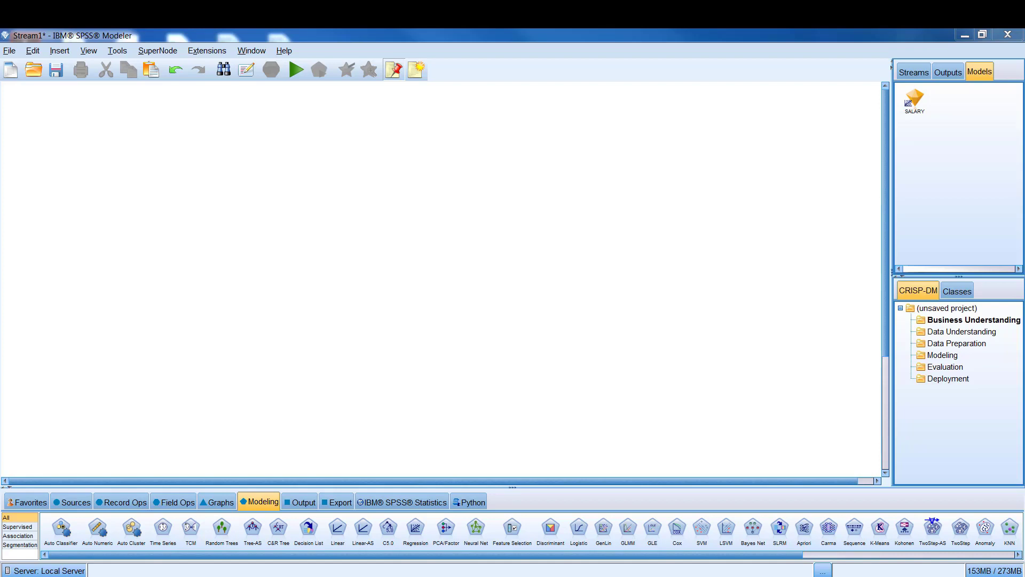
{"action": "mouse_move", "coordinate": [84, 456]}
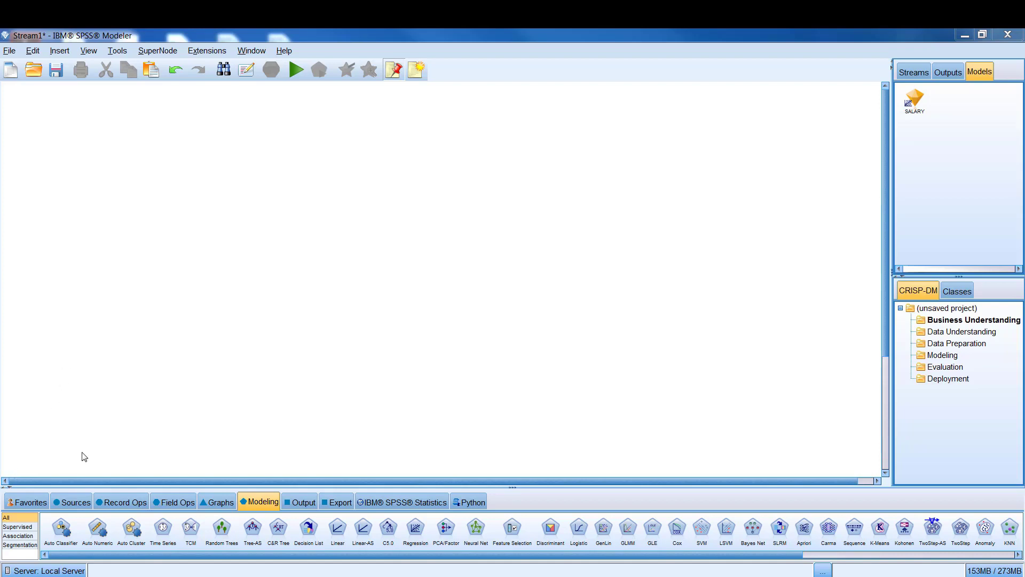
- Add an Excel source node from Sources and set its import file to Allstats.xlsx
{"action": "left_click", "coordinate": [75, 502]}
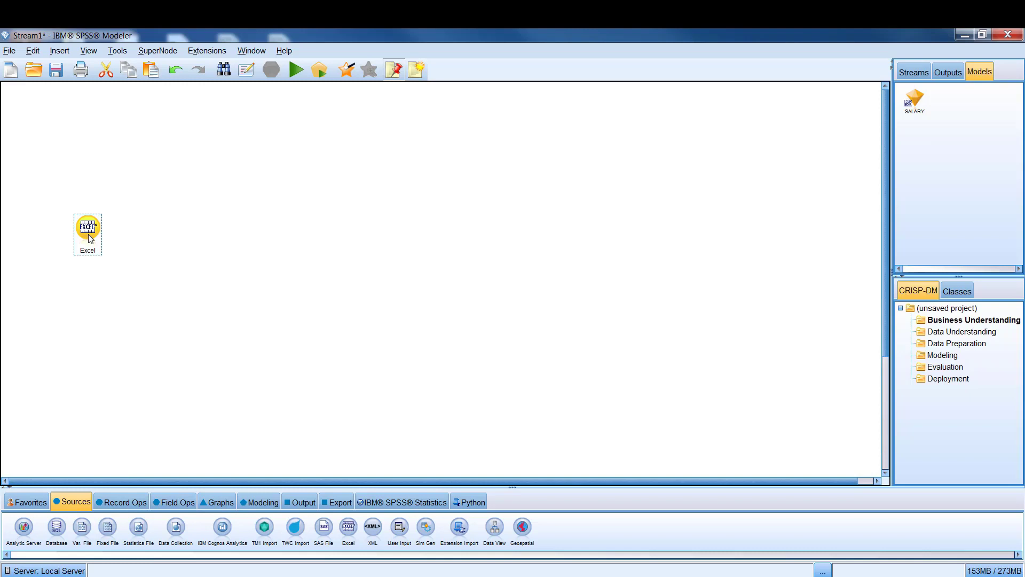
{"action": "double_click", "coordinate": [87, 228]}
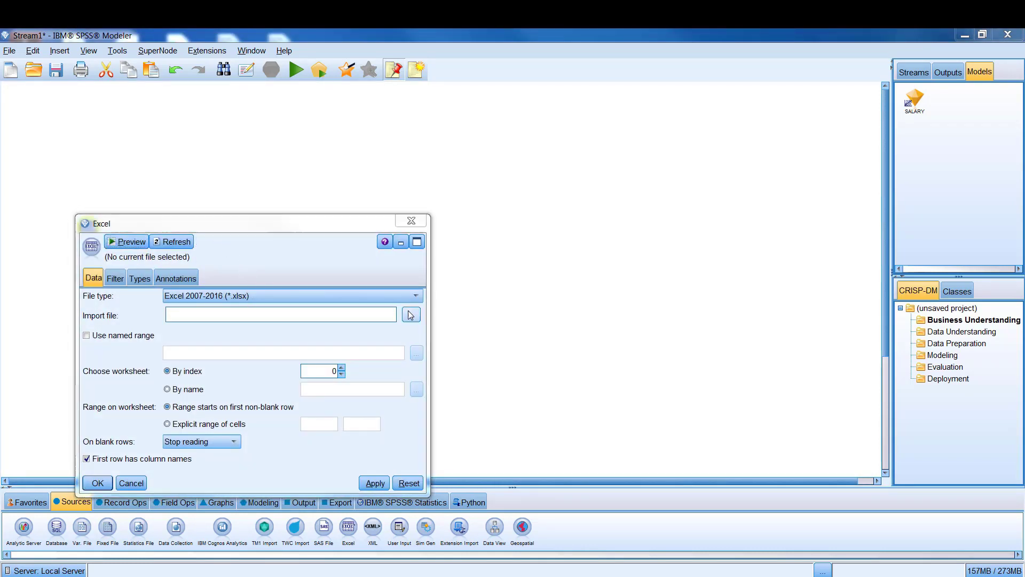
{"action": "left_click", "coordinate": [410, 314]}
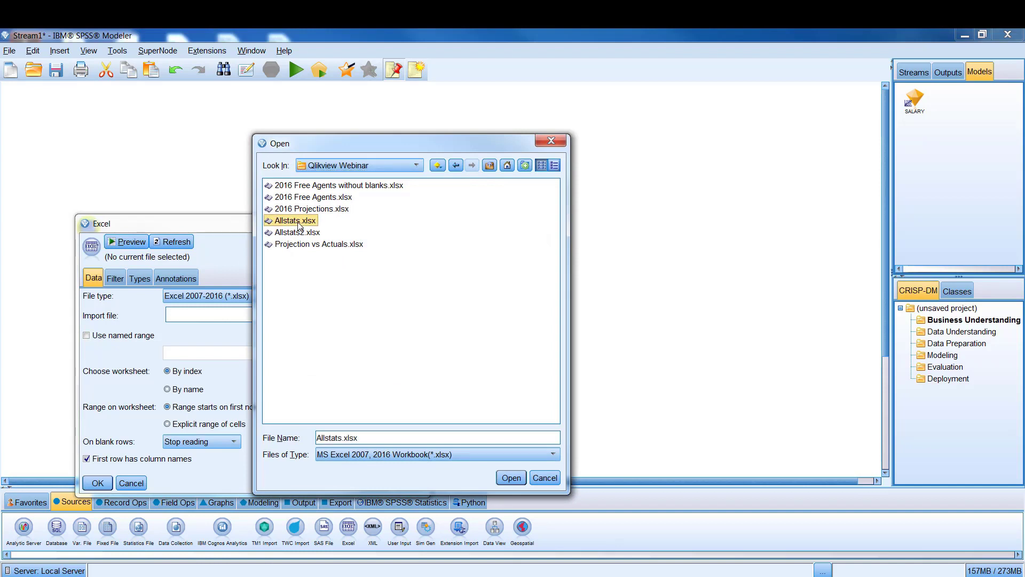
{"action": "left_click", "coordinate": [511, 477]}
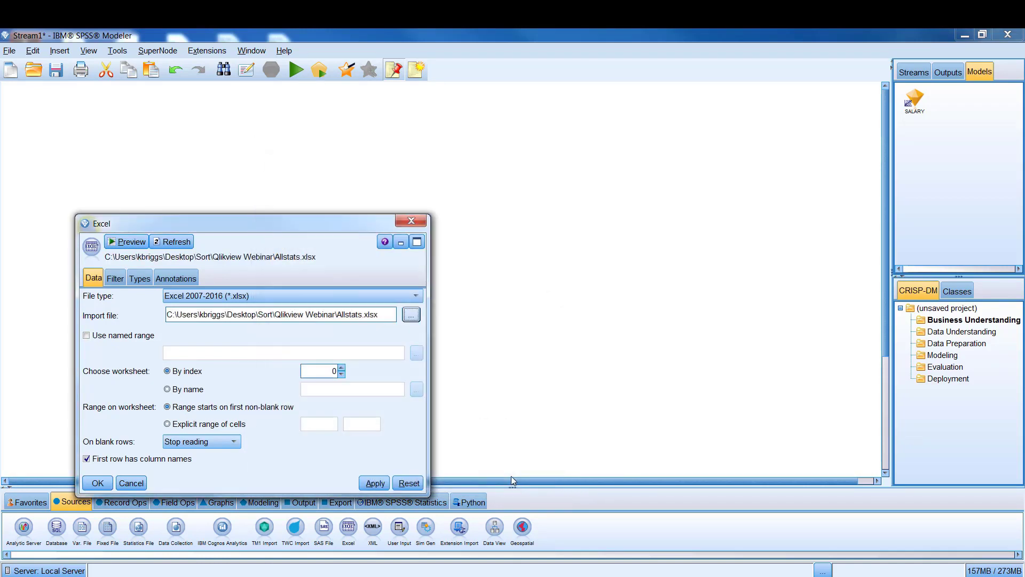
{"action": "mouse_move", "coordinate": [127, 242]}
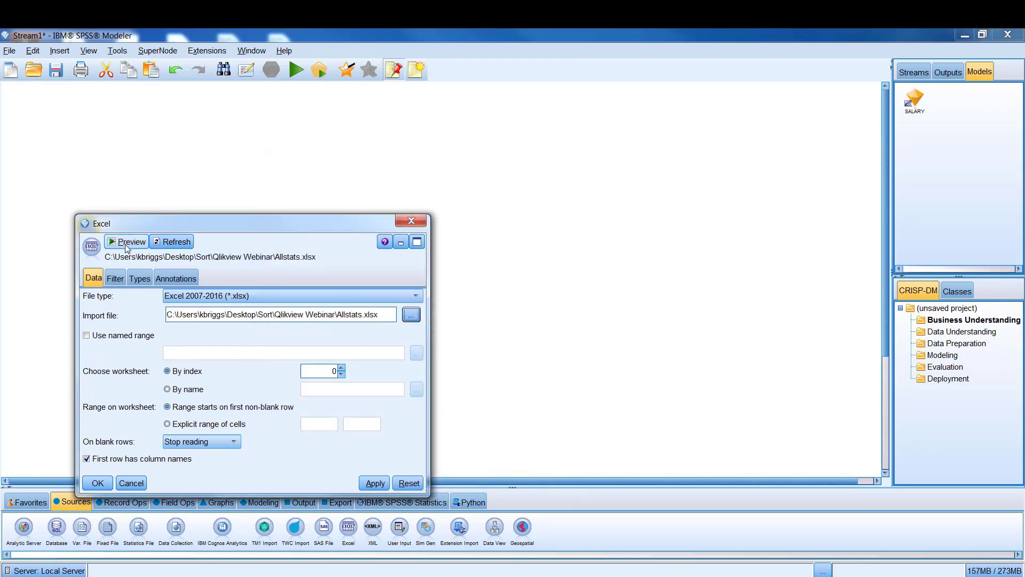
{"action": "left_click", "coordinate": [131, 242]}
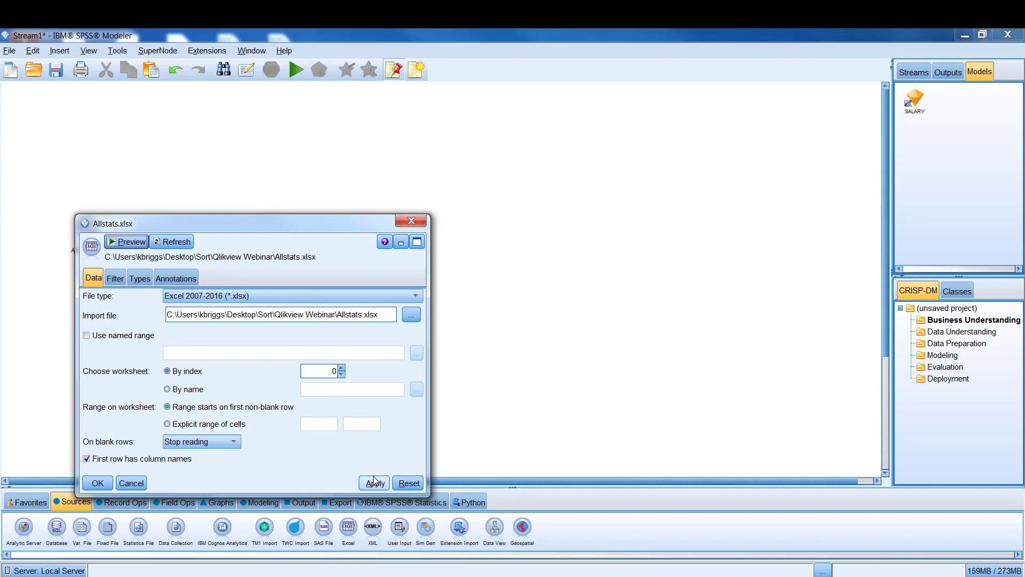
- Confirm the Excel source and attach a Type node from Field Ops after it
{"action": "left_click", "coordinate": [97, 483]}
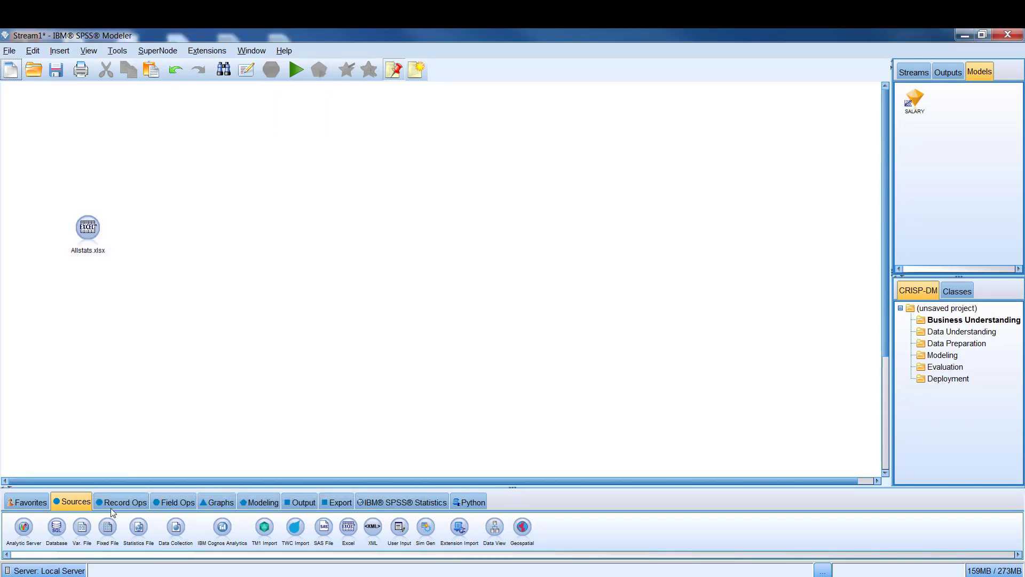
{"action": "left_click", "coordinate": [176, 502]}
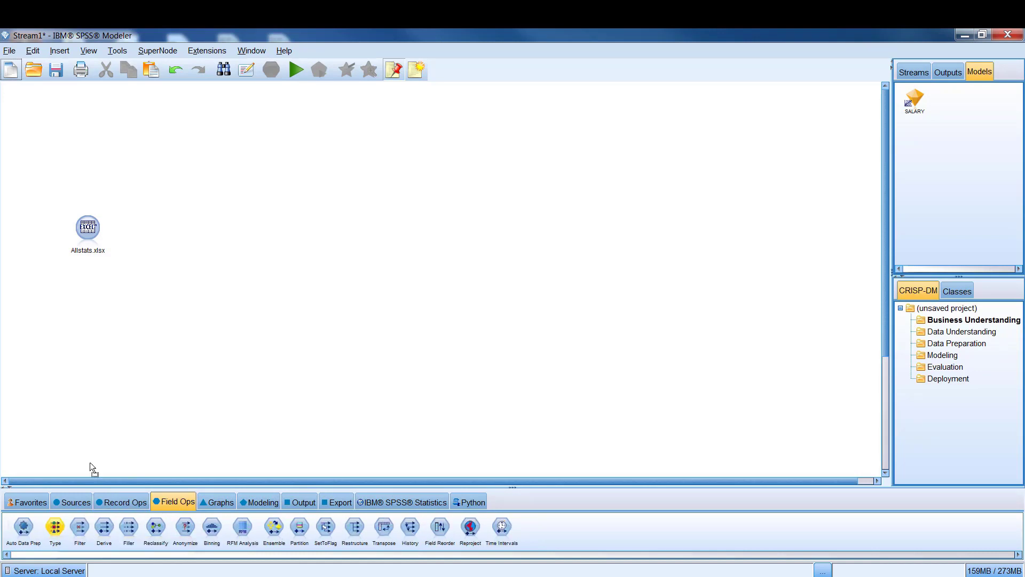
{"action": "right_click", "coordinate": [87, 226]}
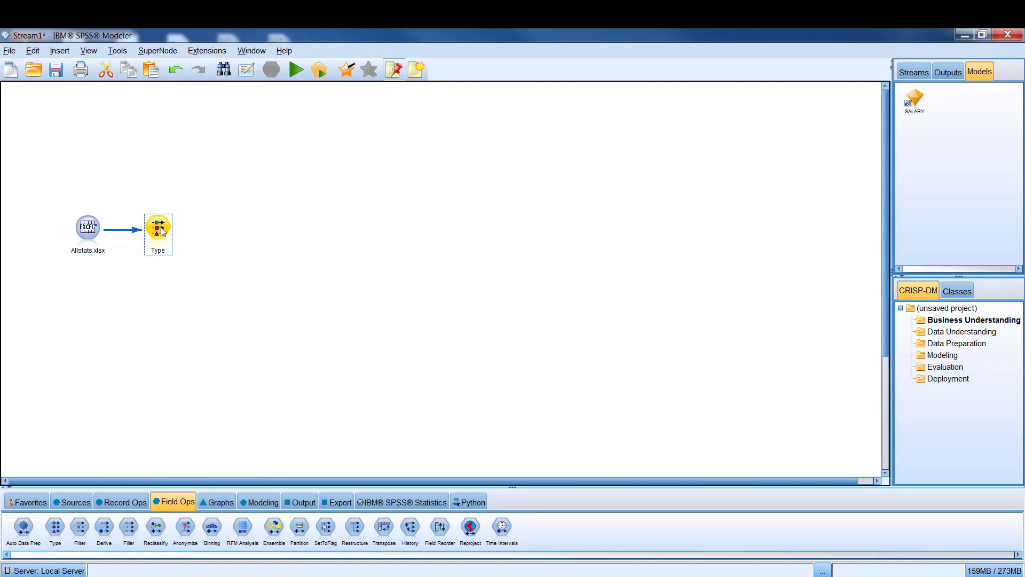
{"action": "double_click", "coordinate": [158, 228]}
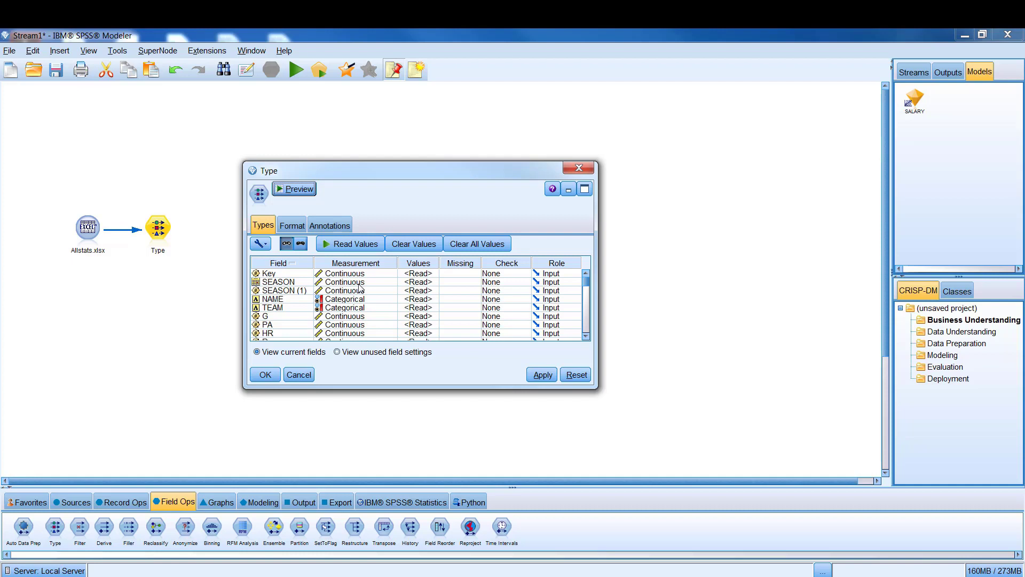
- In the Type node keep Key as an input and set SALARY's role to Target
{"action": "left_click", "coordinate": [556, 273]}
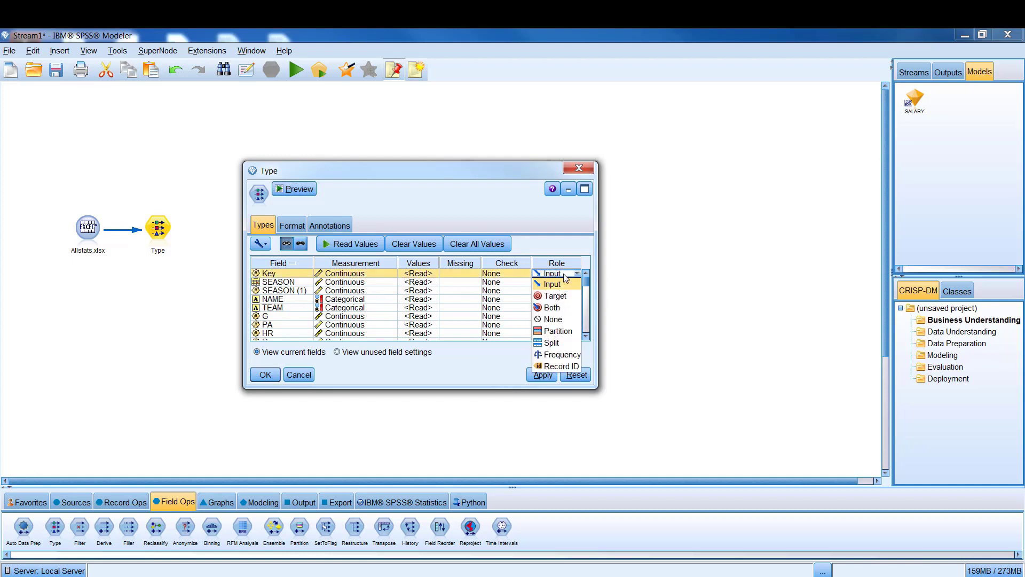
{"action": "left_click", "coordinate": [552, 319]}
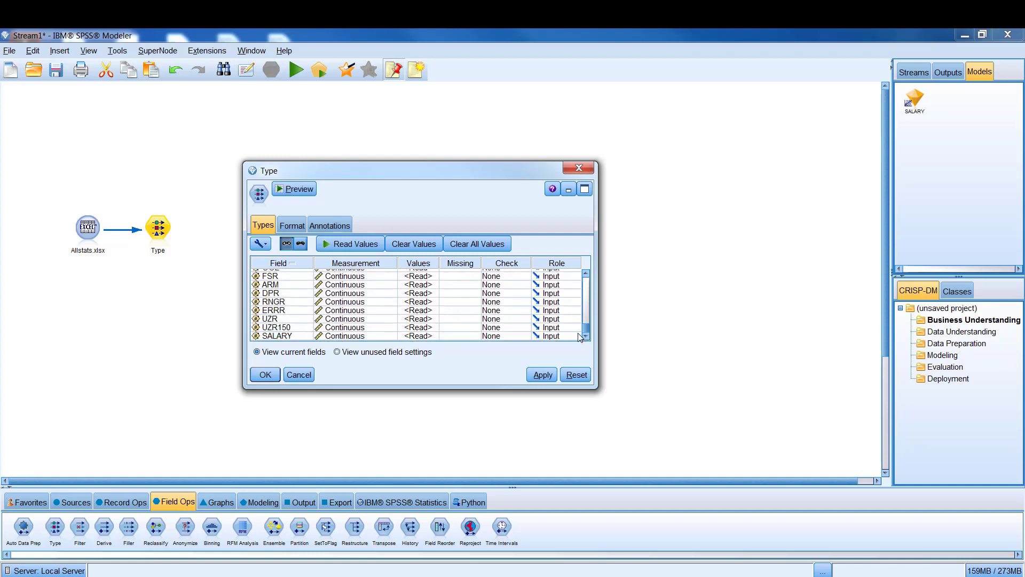
{"action": "left_click", "coordinate": [556, 335]}
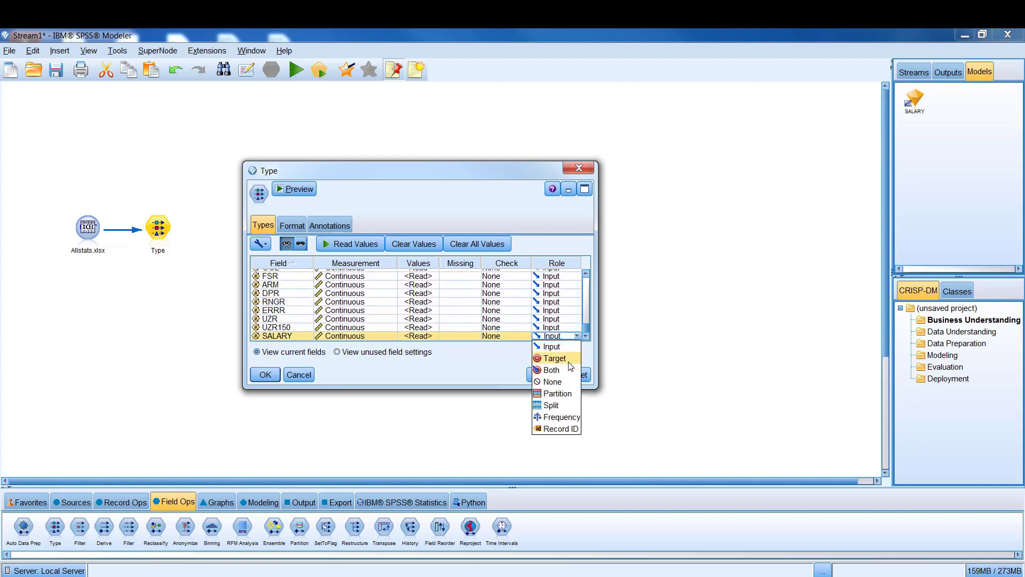
{"action": "left_click", "coordinate": [554, 358]}
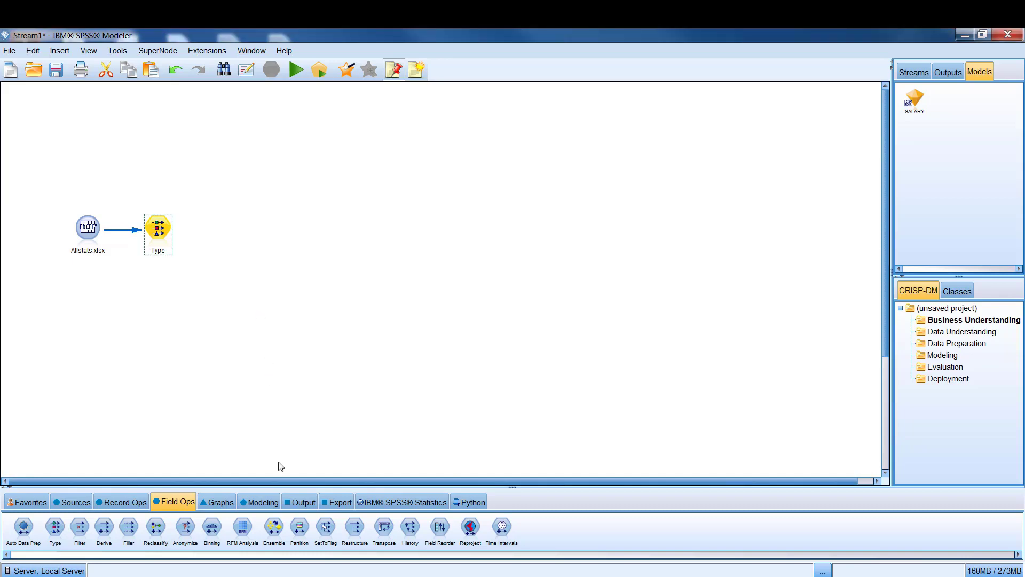
- Add a Regression node from Modeling after Type and run the stream to build the SALARY nugget
{"action": "left_click", "coordinate": [263, 502]}
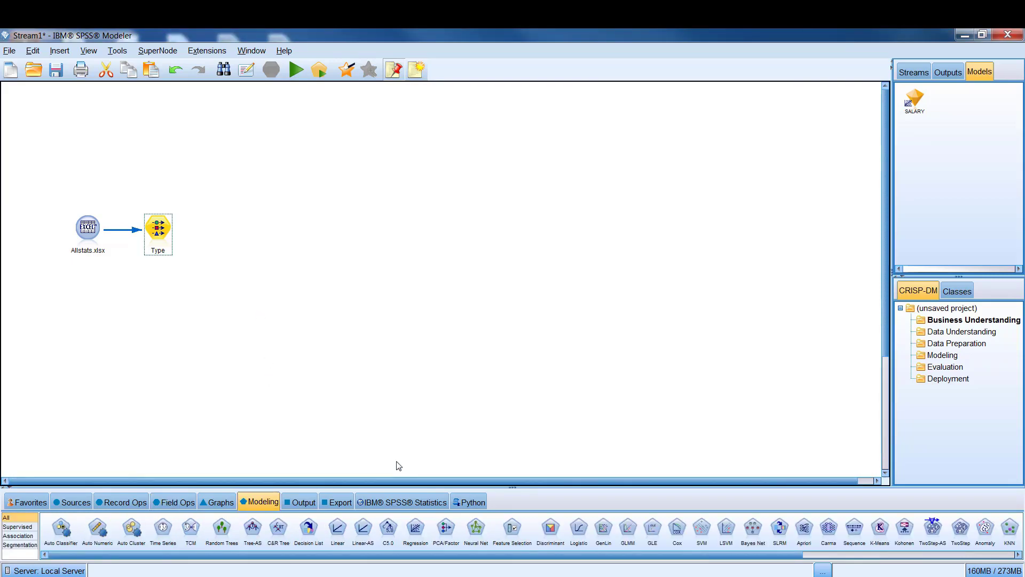
{"action": "mouse_move", "coordinate": [451, 497]}
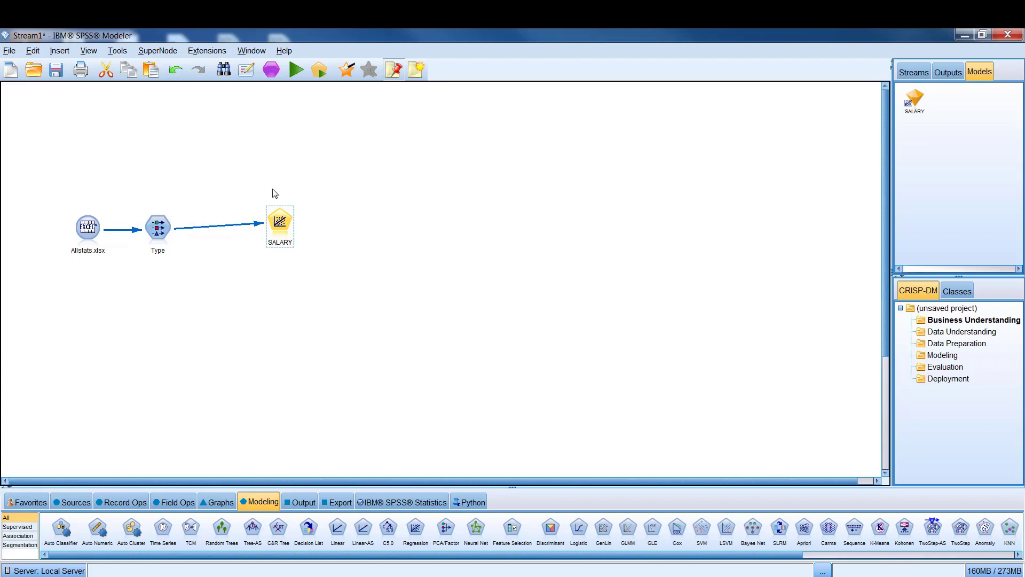
{"action": "mouse_move", "coordinate": [249, 220]}
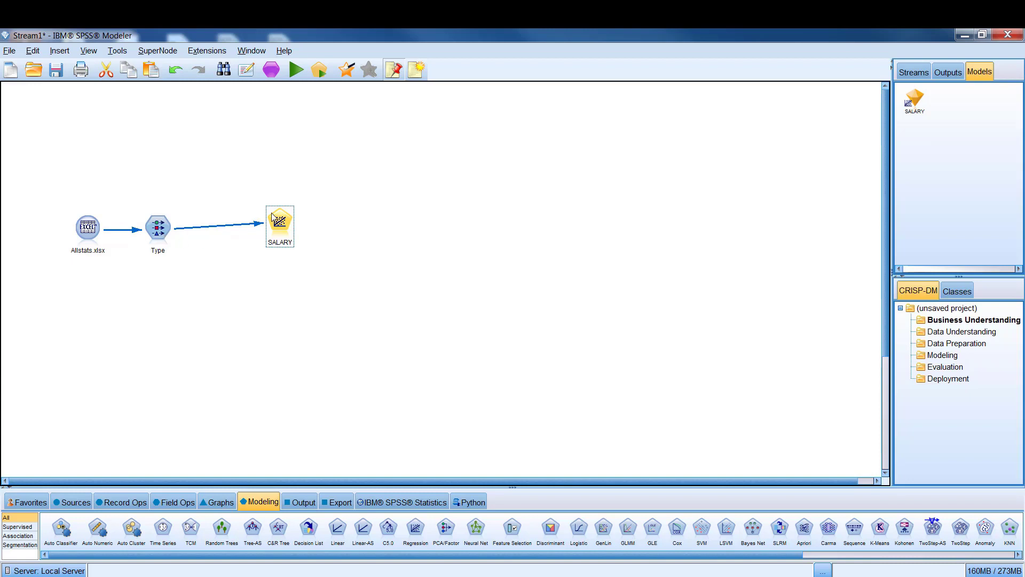
{"action": "mouse_move", "coordinate": [296, 69]}
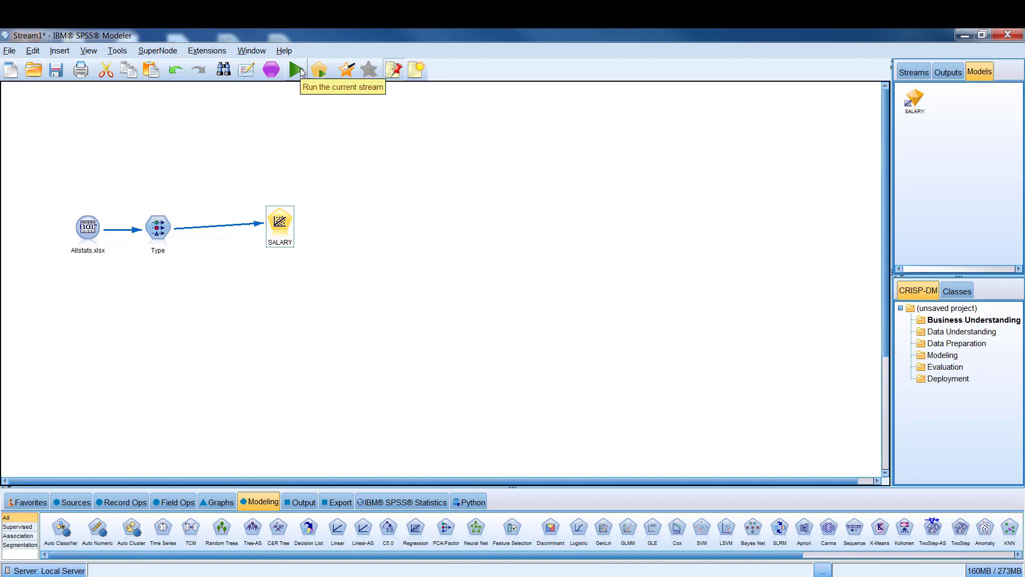
{"action": "left_click", "coordinate": [296, 69]}
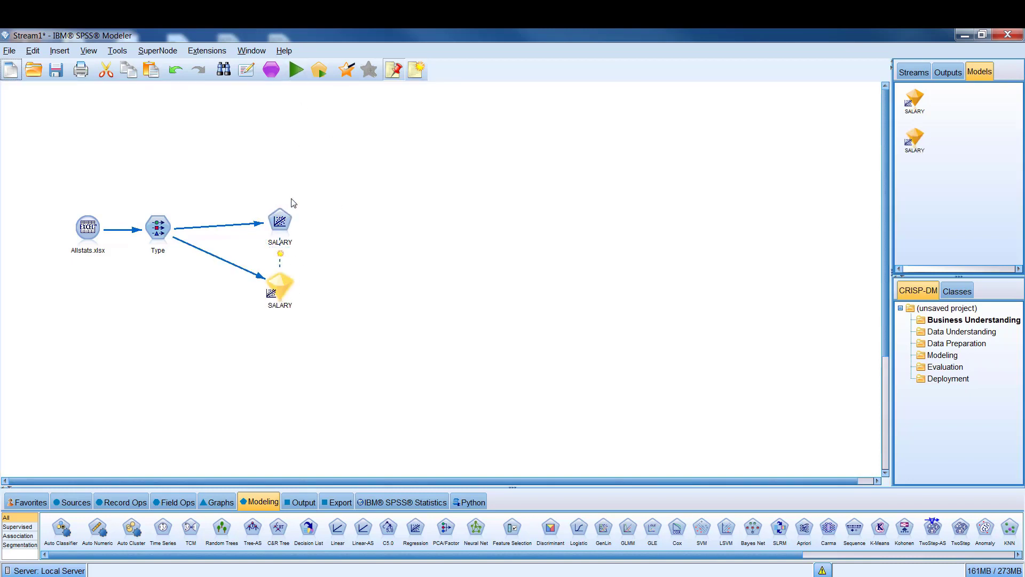
{"action": "mouse_move", "coordinate": [290, 279]}
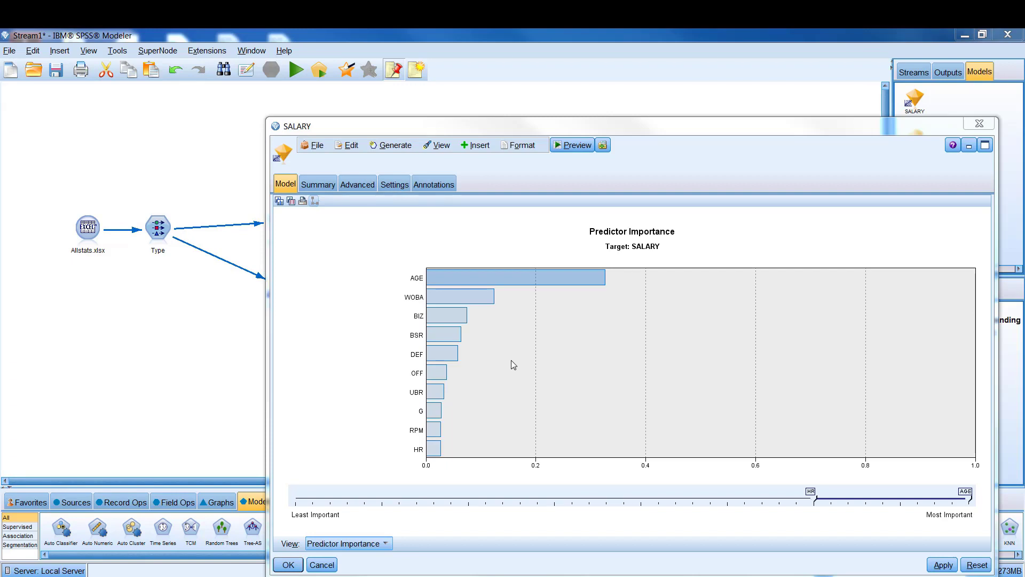
{"action": "mouse_move", "coordinate": [538, 298]}
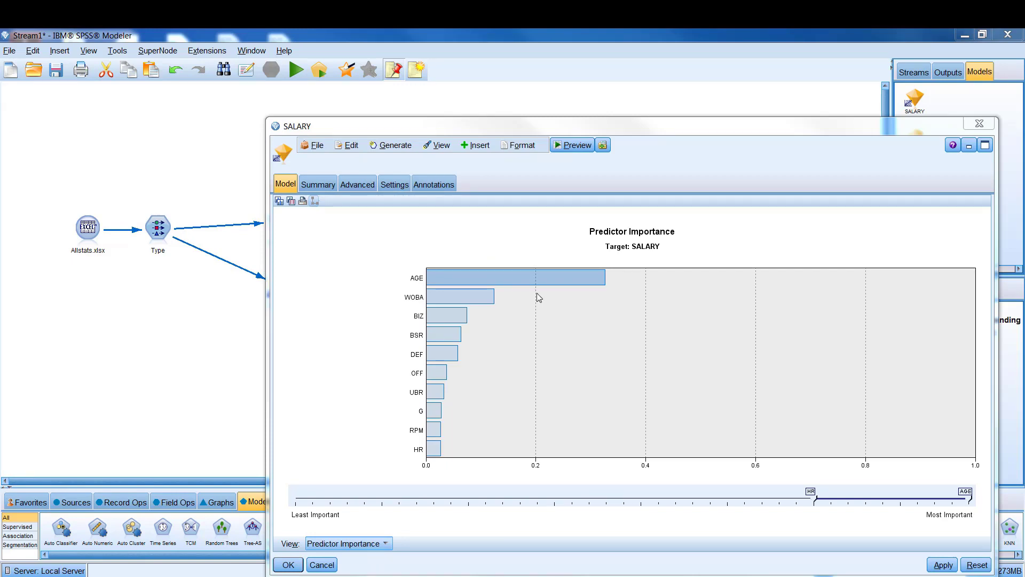
{"action": "mouse_move", "coordinate": [536, 277]}
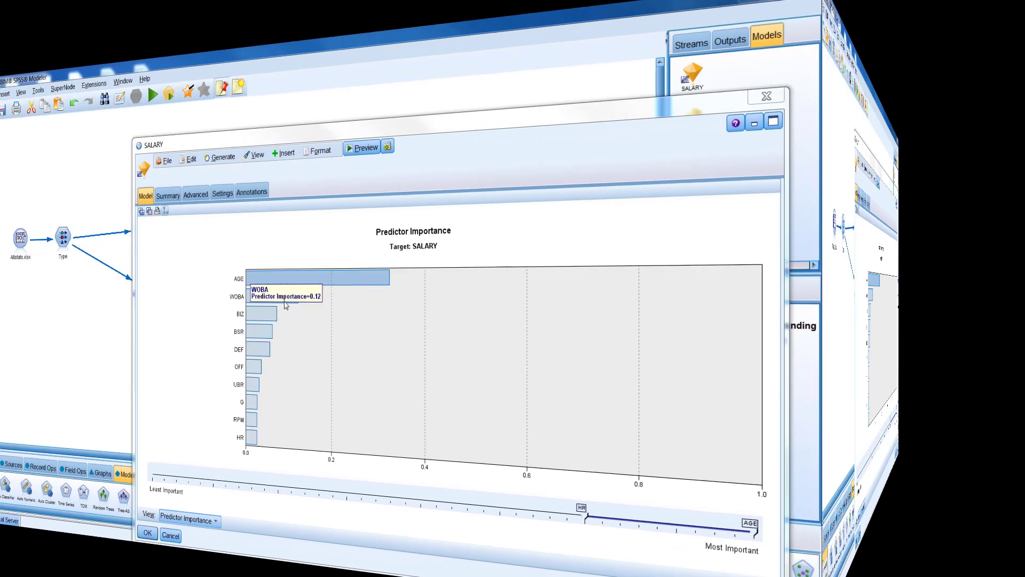
- Show the Coefficients table in the SALARY nugget's Advanced output
{"action": "left_click", "coordinate": [357, 183]}
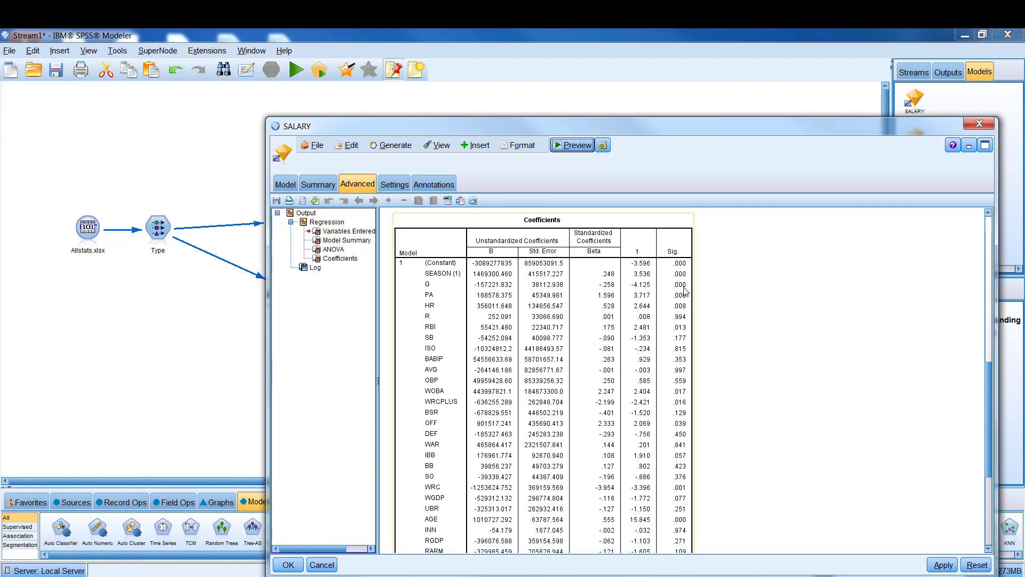
{"action": "mouse_move", "coordinate": [683, 293]}
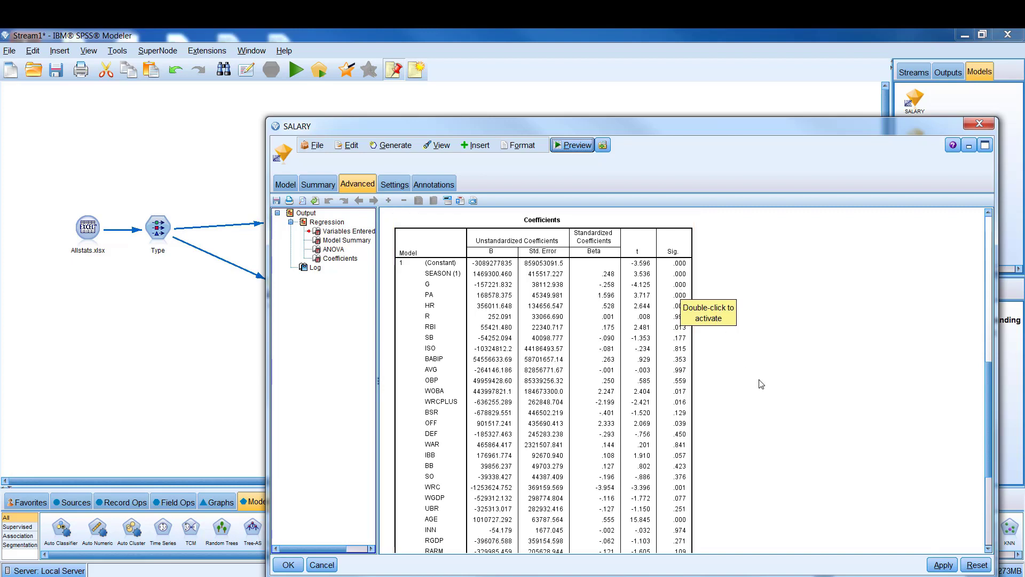
{"action": "mouse_move", "coordinate": [789, 413]}
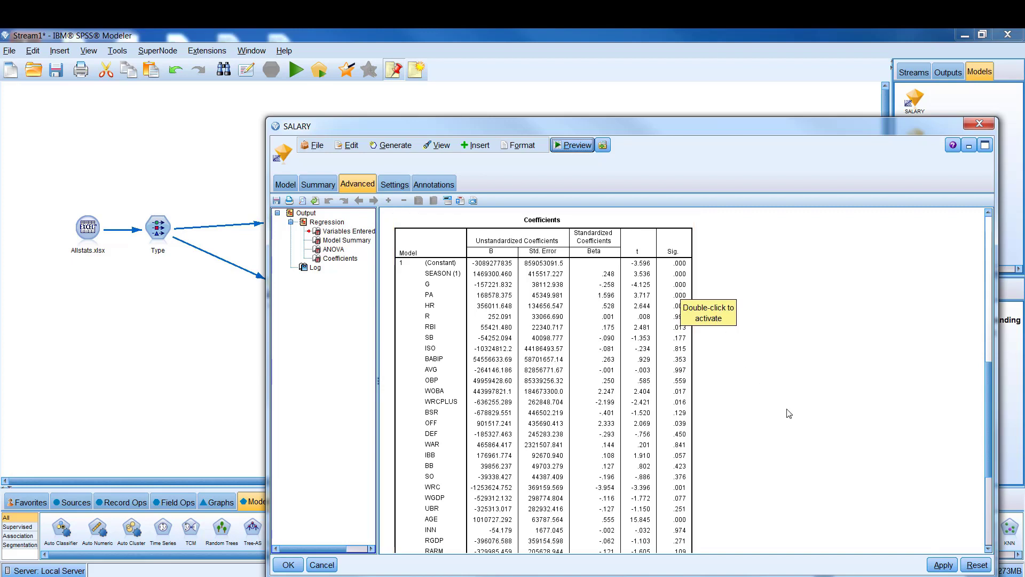
{"action": "mouse_move", "coordinate": [718, 434]}
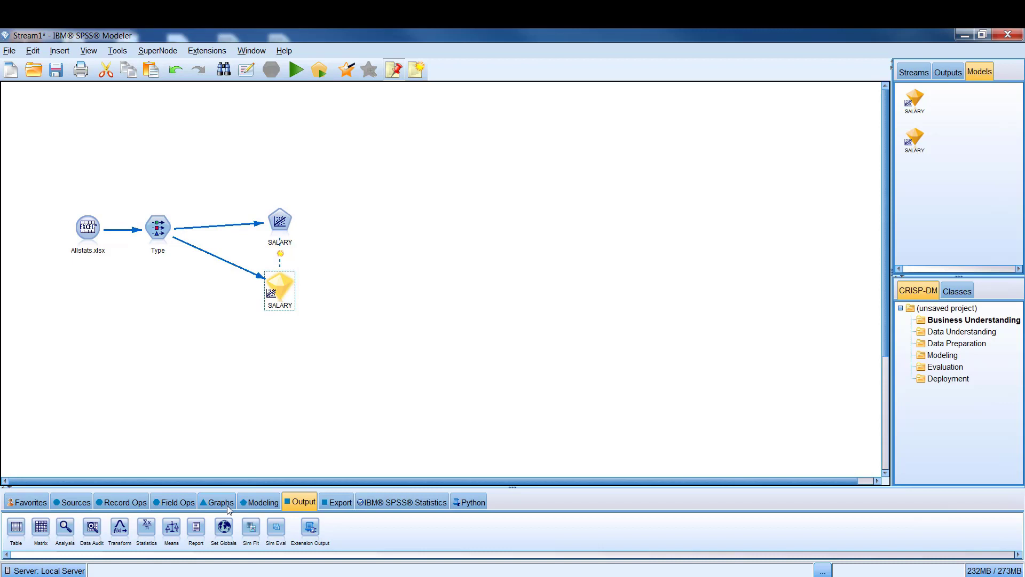
{"action": "mouse_move", "coordinate": [77, 526]}
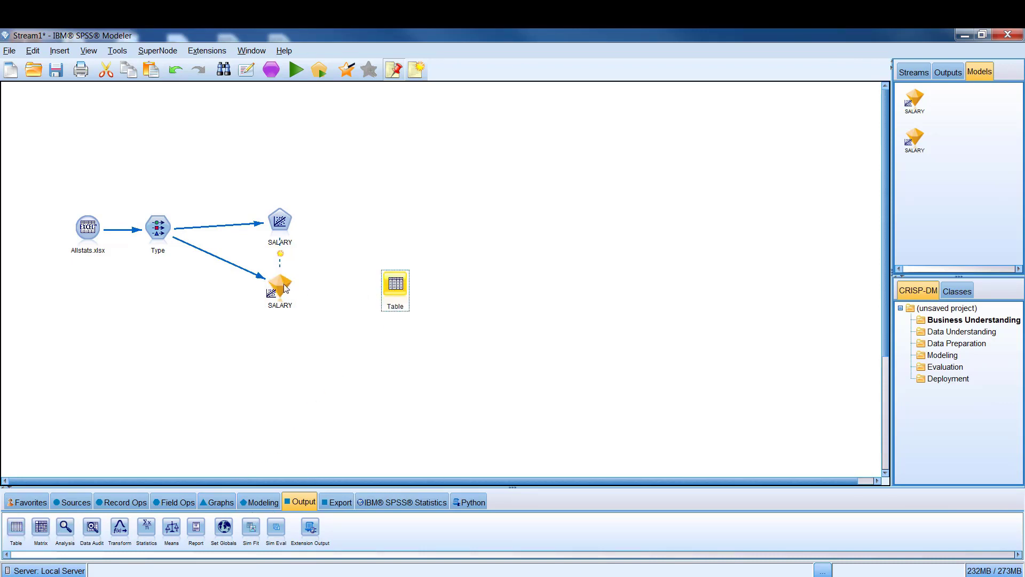
- Connect the SALARY nugget to a Table output node and run the stream
{"action": "right_click", "coordinate": [279, 286]}
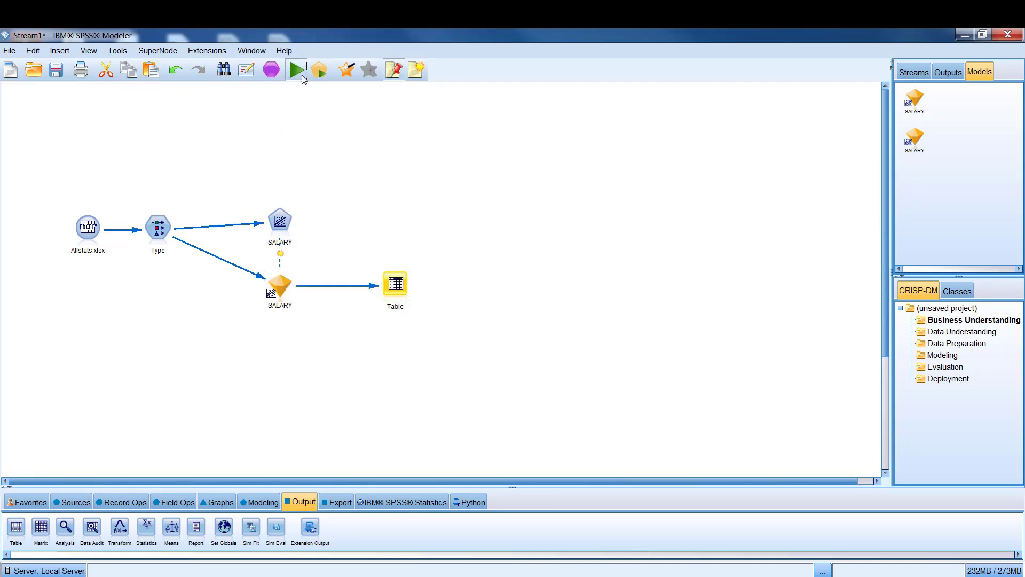
{"action": "left_click", "coordinate": [295, 69]}
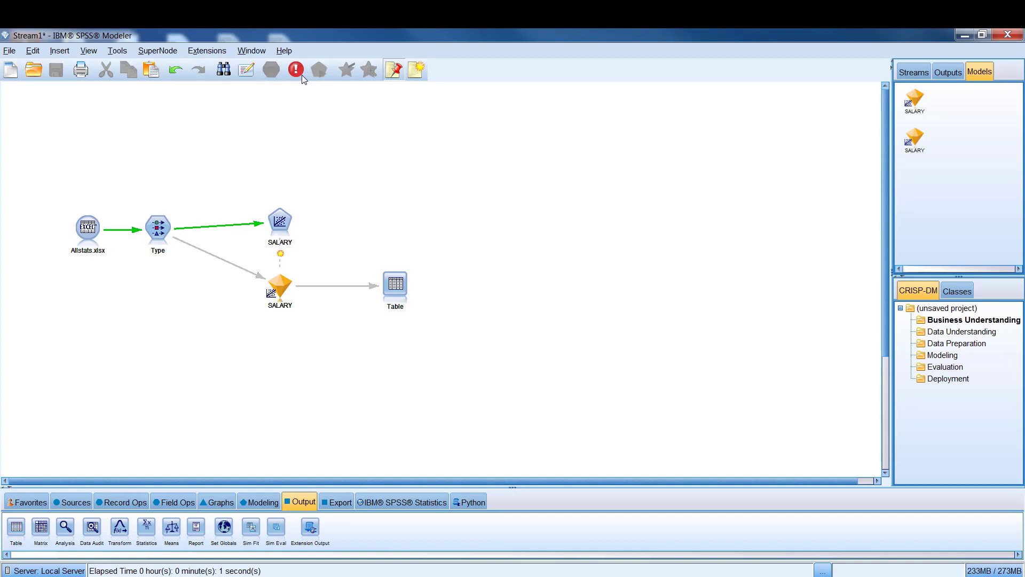